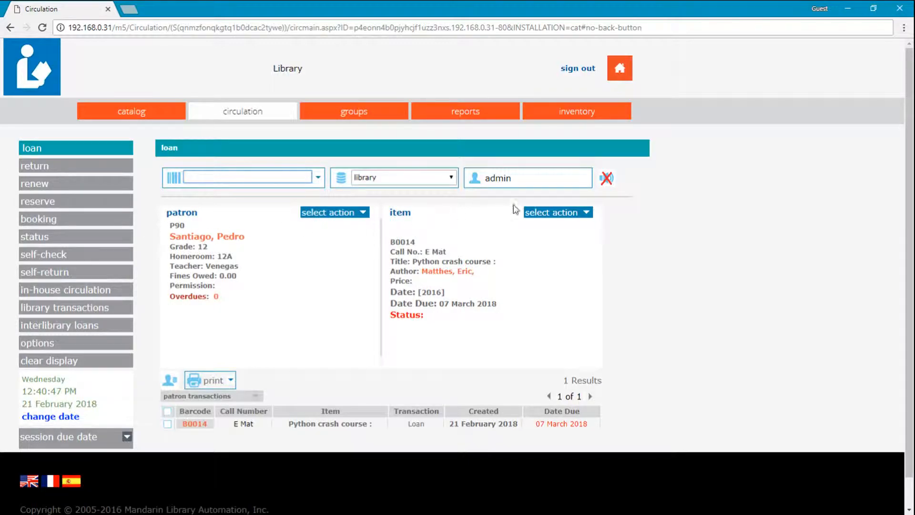
mouse_move(575, 220)
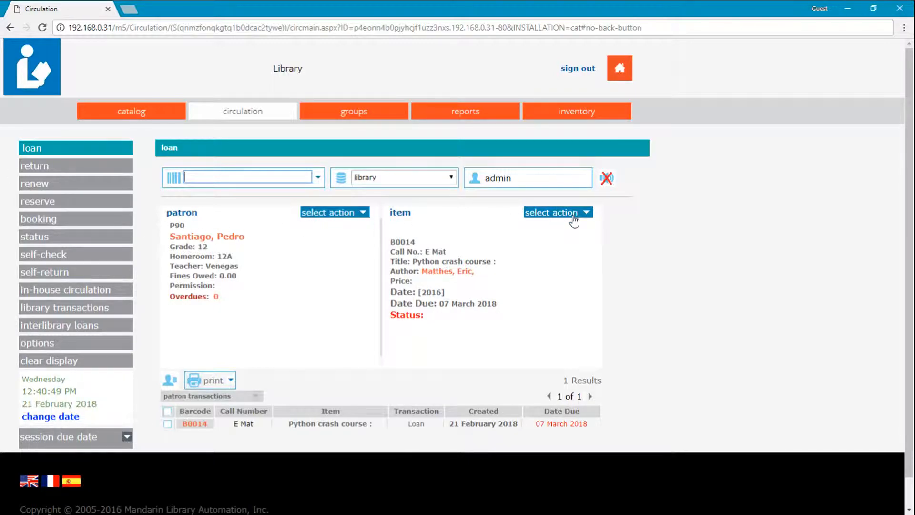
Open the item's actions menu and start a new holding record
left_click(554, 212)
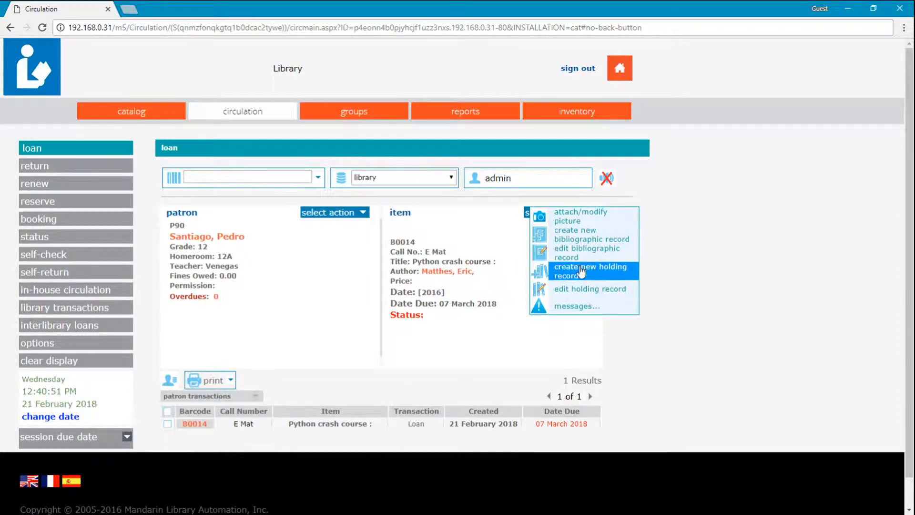
left_click(588, 271)
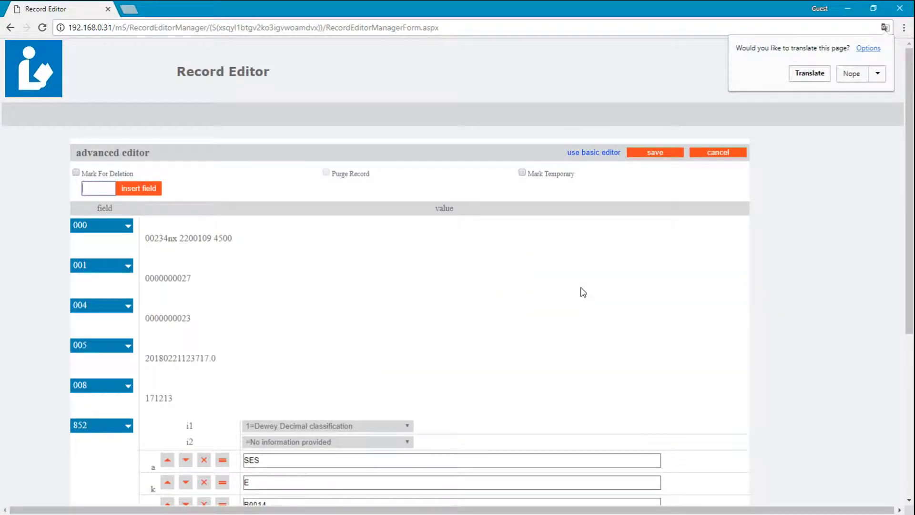
scroll("down", 3)
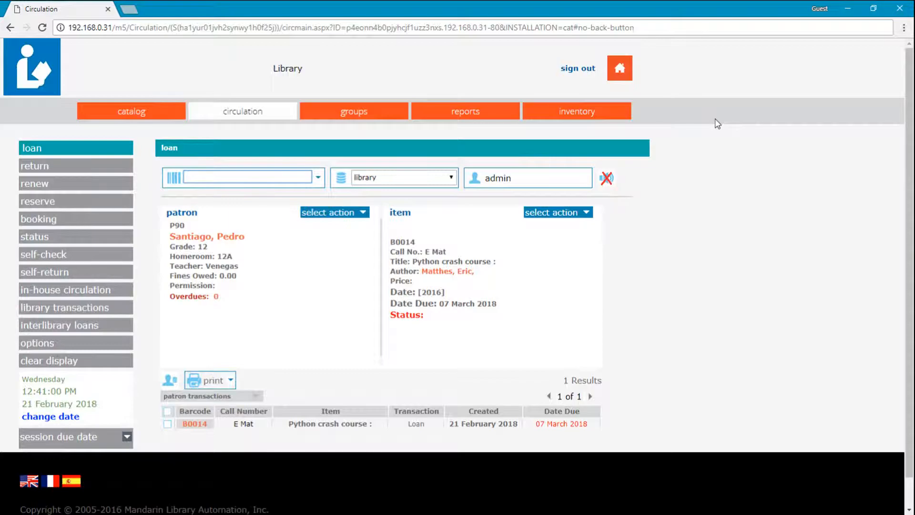
Go to group management and edit the General Collection item group
left_click(353, 111)
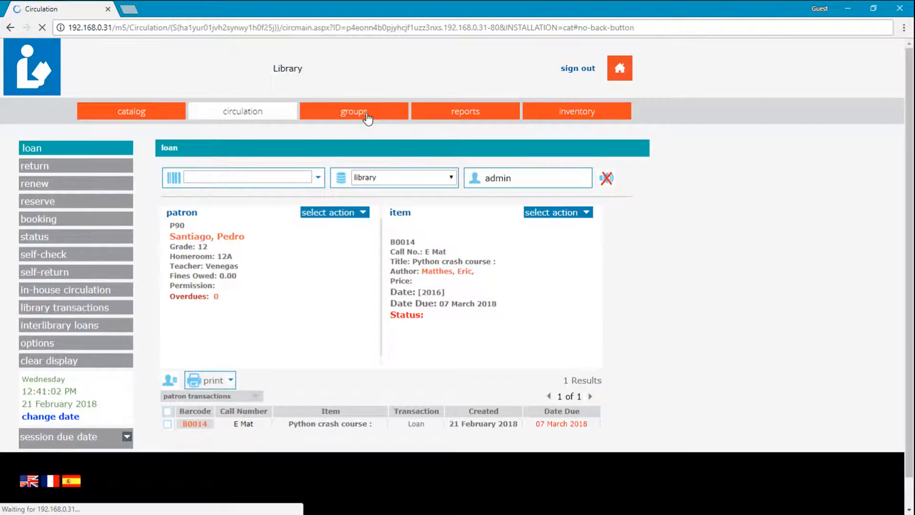
left_click(354, 112)
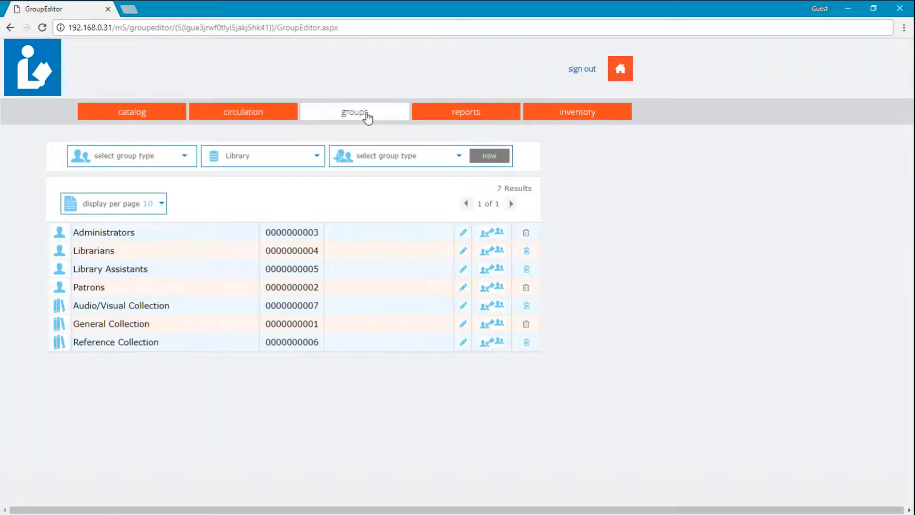
mouse_move(295, 315)
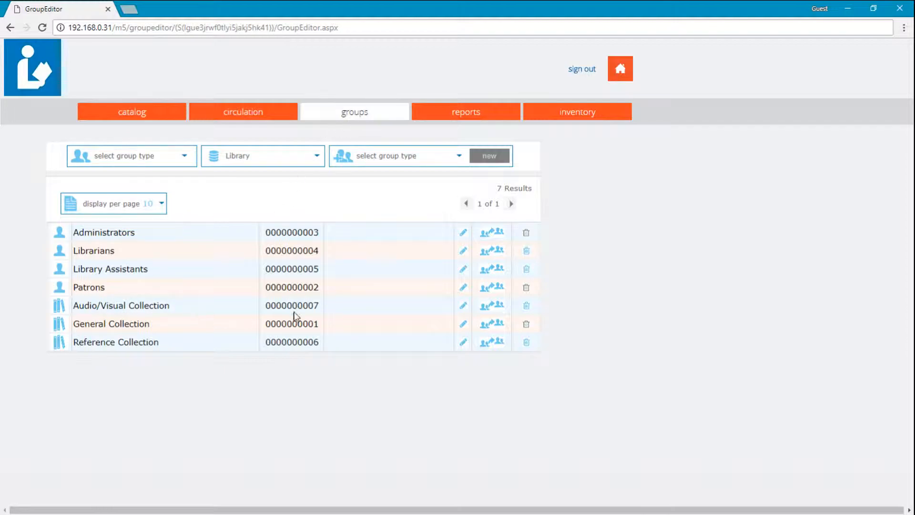
left_click(463, 324)
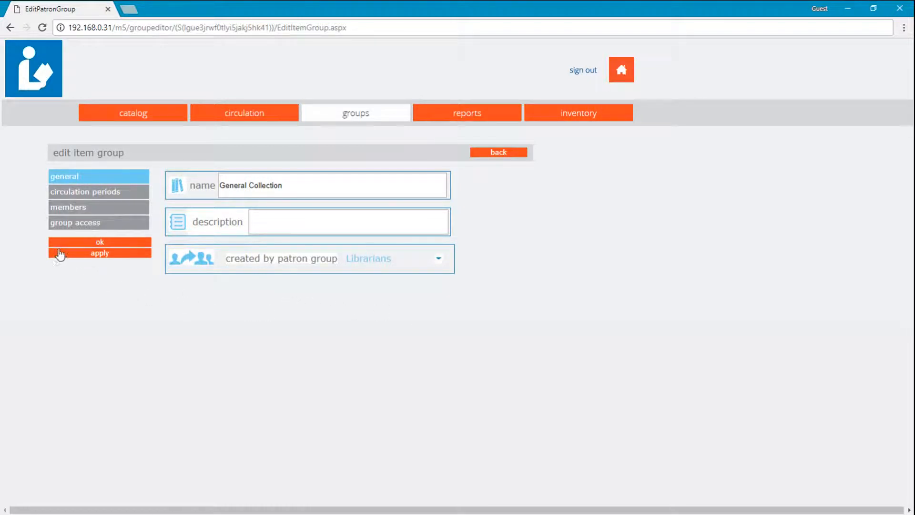
Check General Collection's members and circulation periods, selecting the 14-day daily loan value
left_click(68, 208)
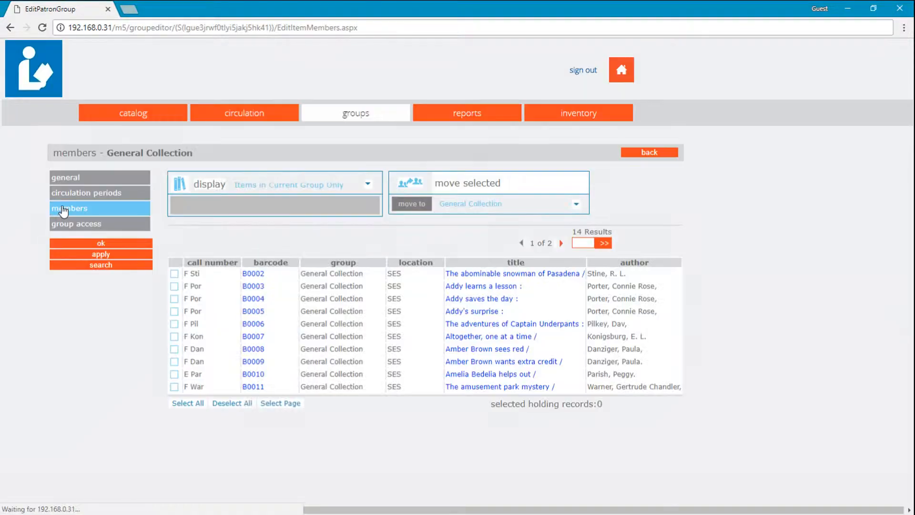
left_click(86, 192)
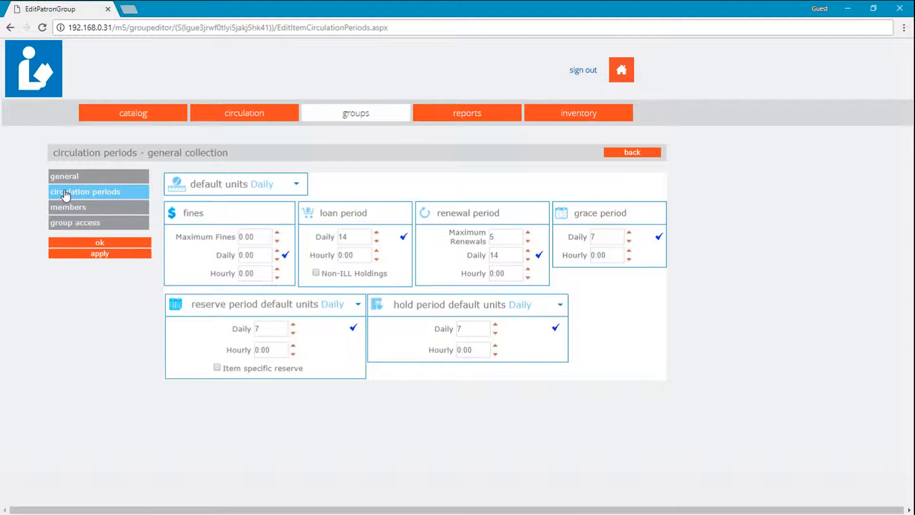
left_click(351, 237)
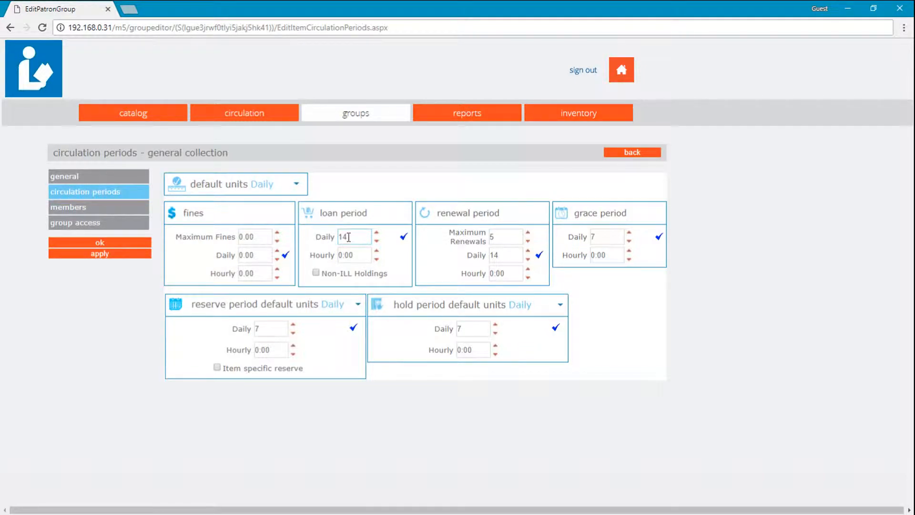
double_click(350, 237)
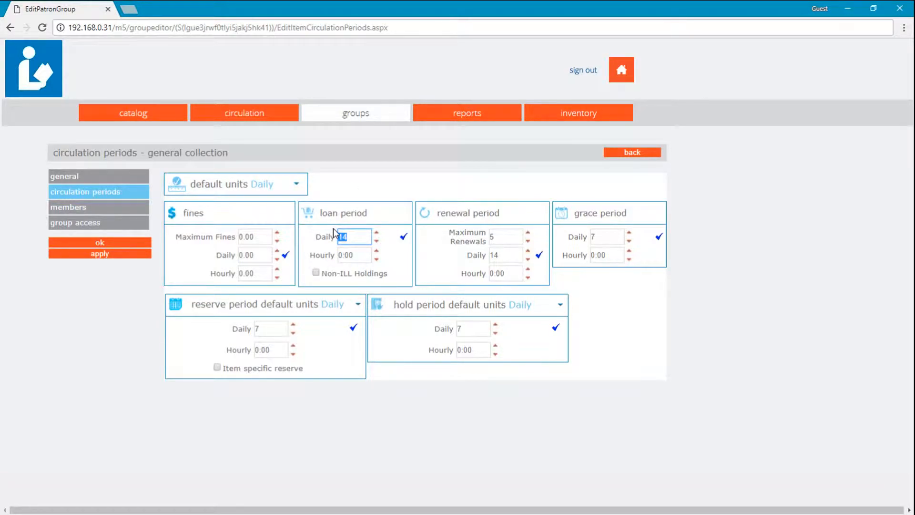
left_click(242, 112)
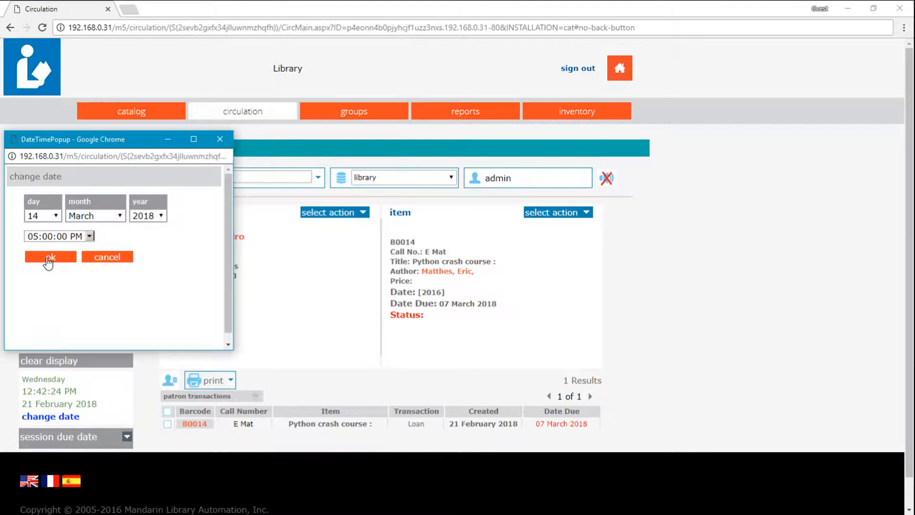
Confirm the new circulation date of 14 March 2018, 5:00 PM
left_click(49, 257)
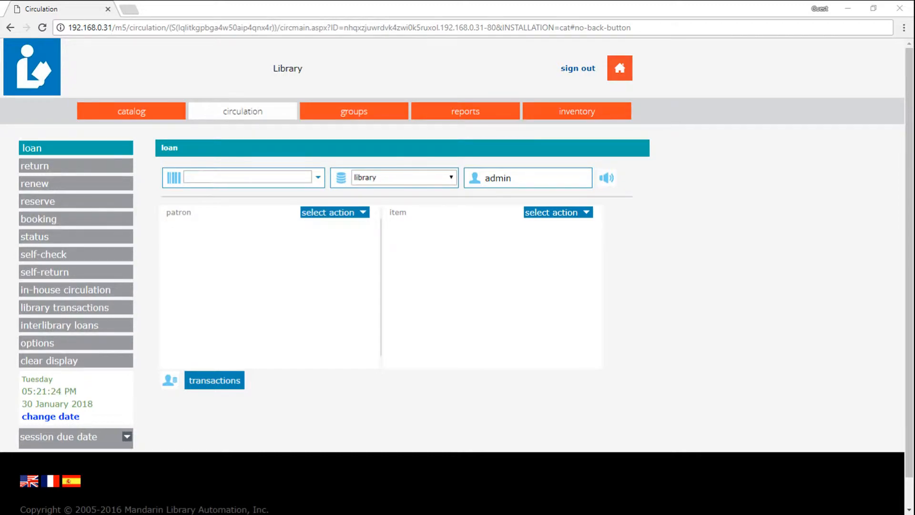
mouse_move(113, 424)
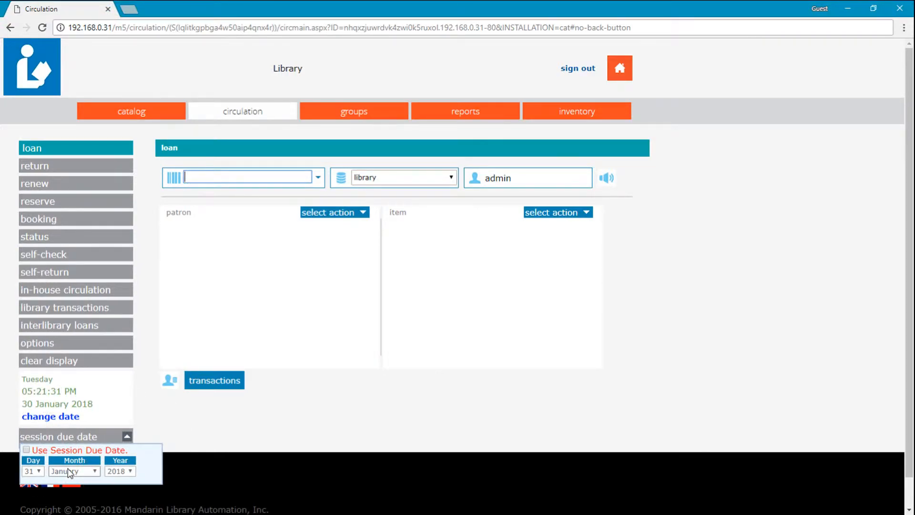
Set the session due date month to May (31 May 2018) and enable Use Session Due Date
left_click(73, 471)
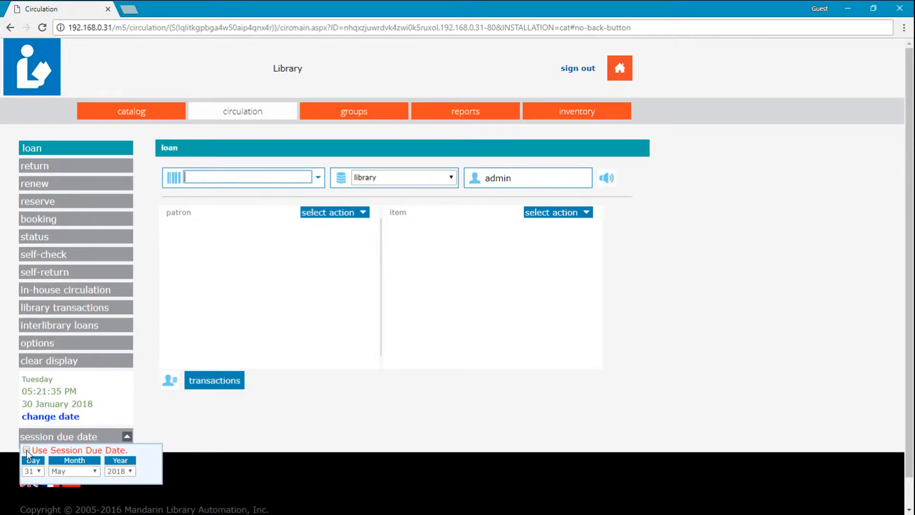
left_click(126, 437)
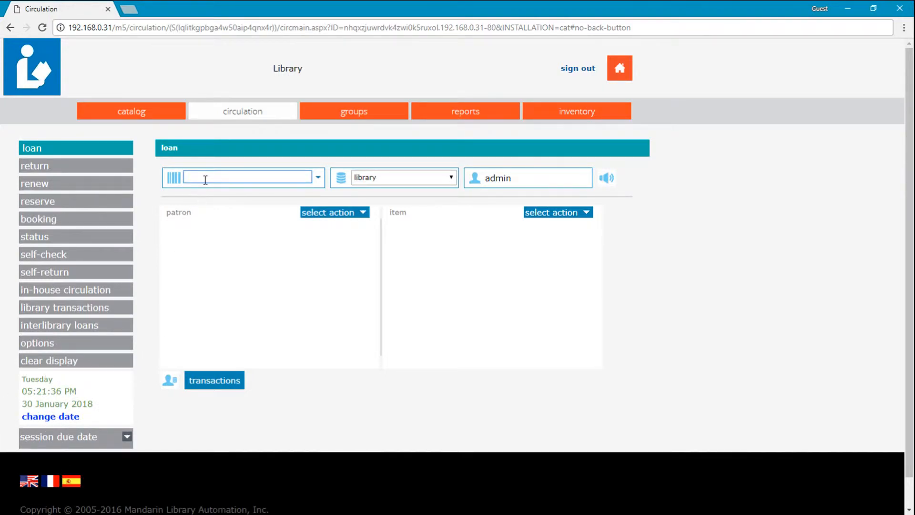
Enter patron barcode P90 to begin checking out item B0014
type("P90")
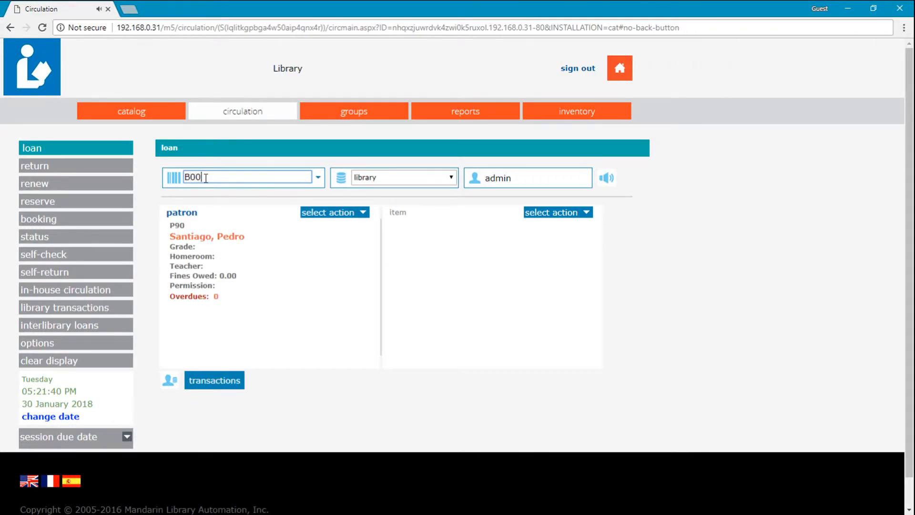
key("Enter")
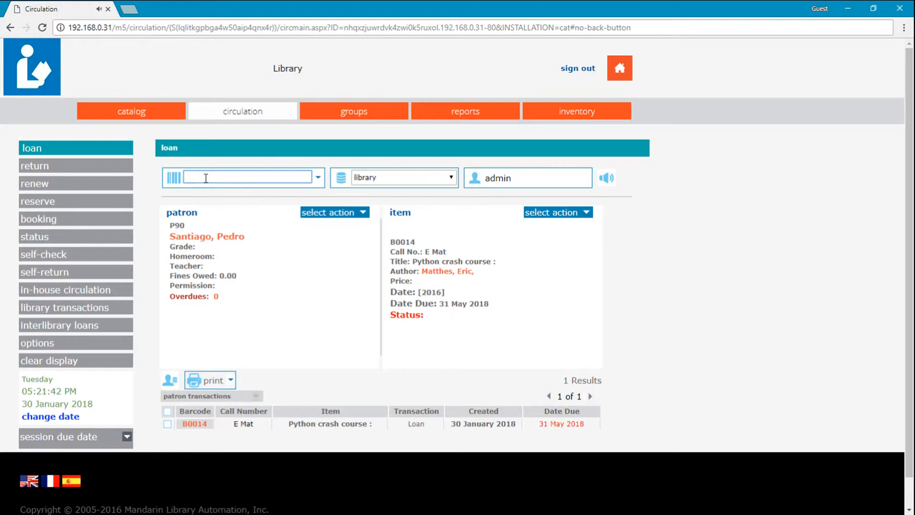